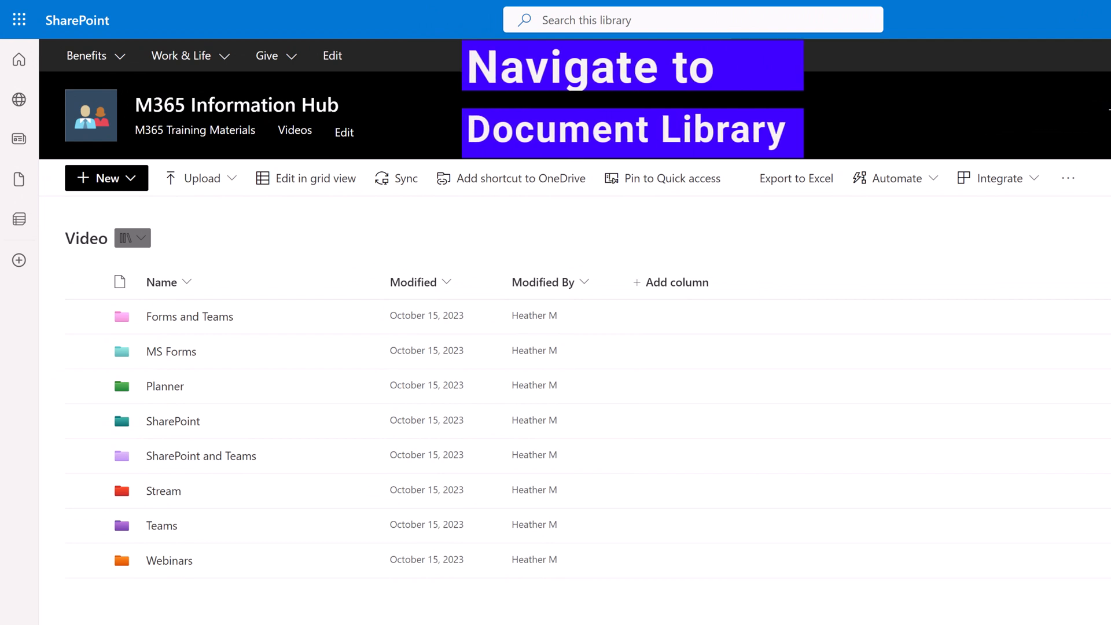
pyautogui.moveTo(85, 273)
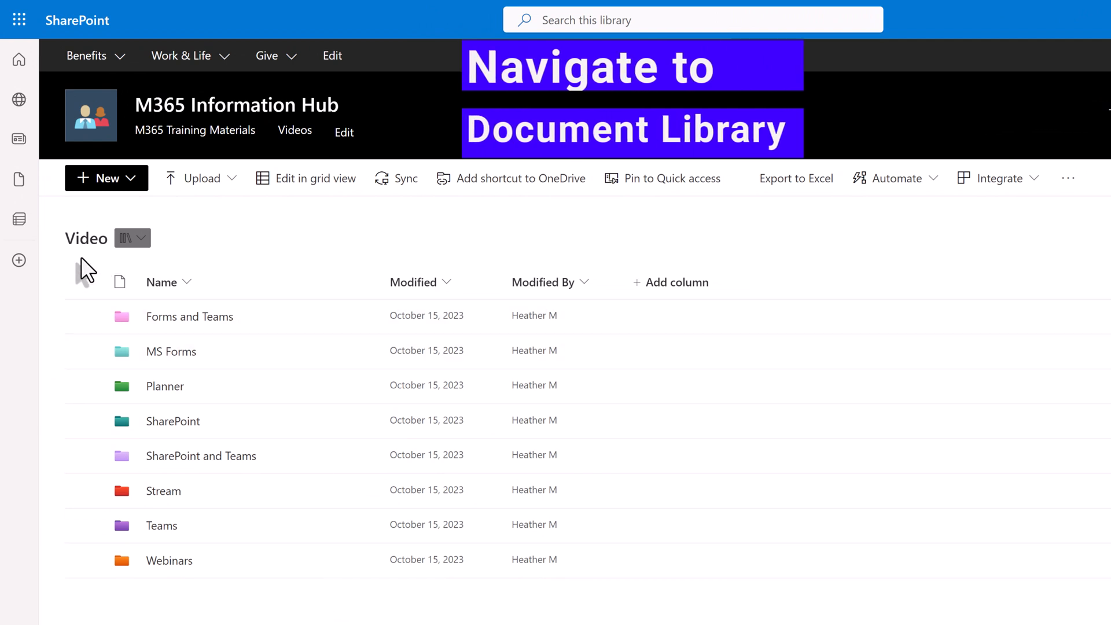
pyautogui.moveTo(117, 270)
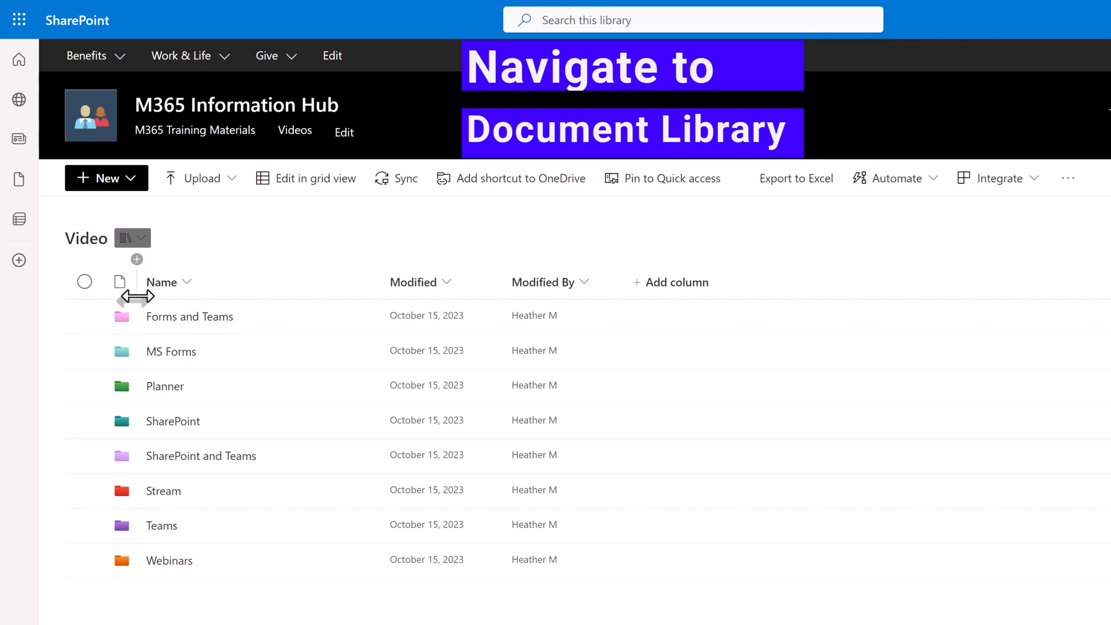
# Show the Open options for Forms Copy.mp4 inside the MS Forms folder
pyautogui.click(171, 351)
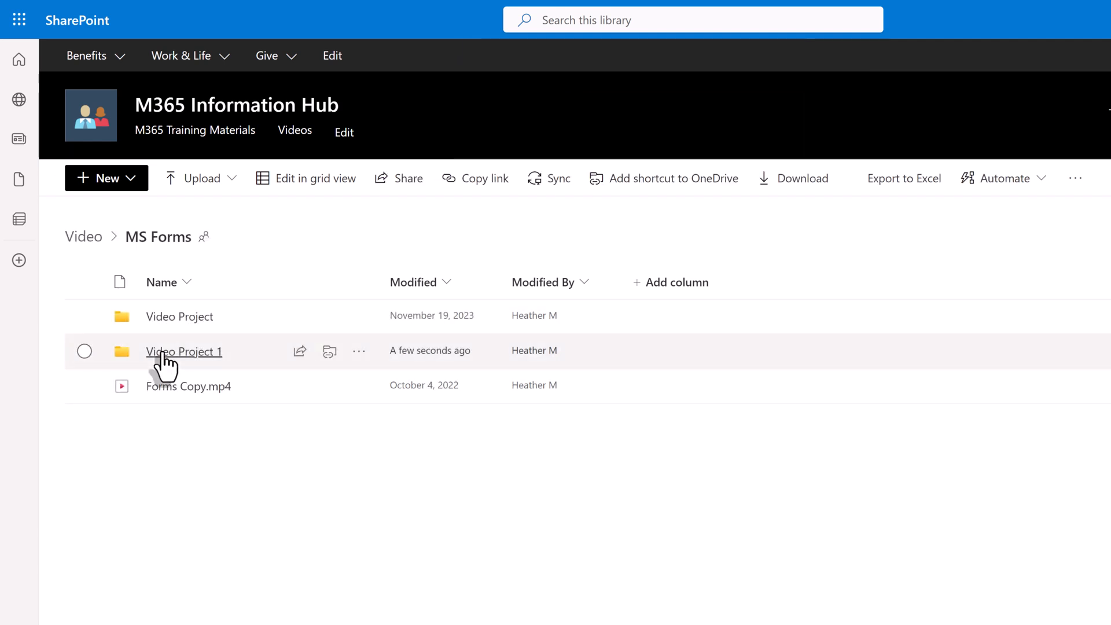
pyautogui.moveTo(193, 448)
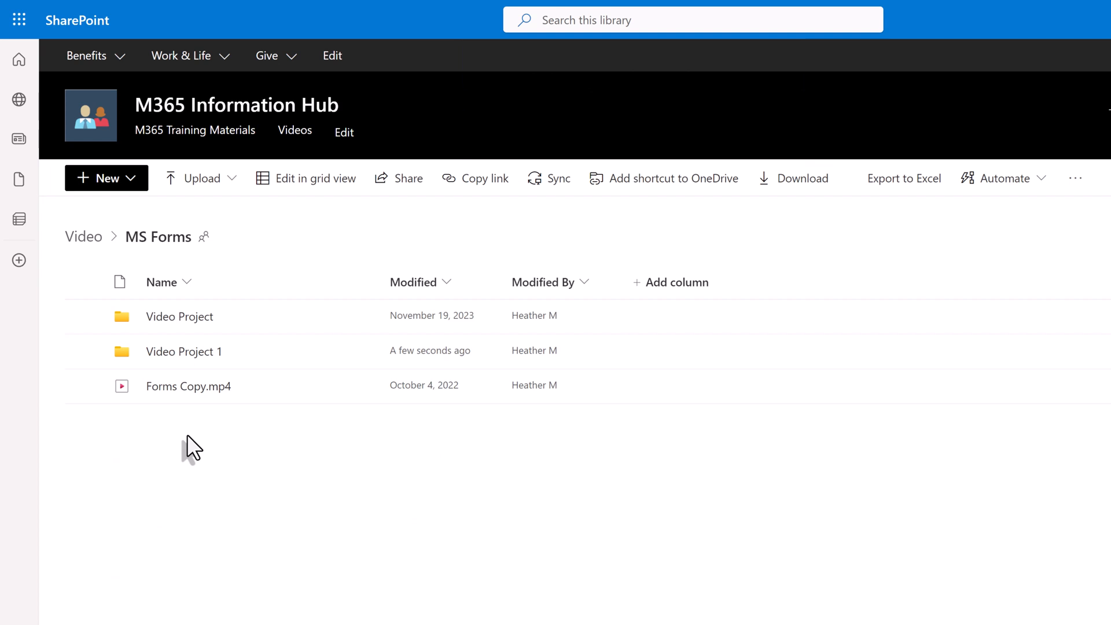
pyautogui.moveTo(158, 424)
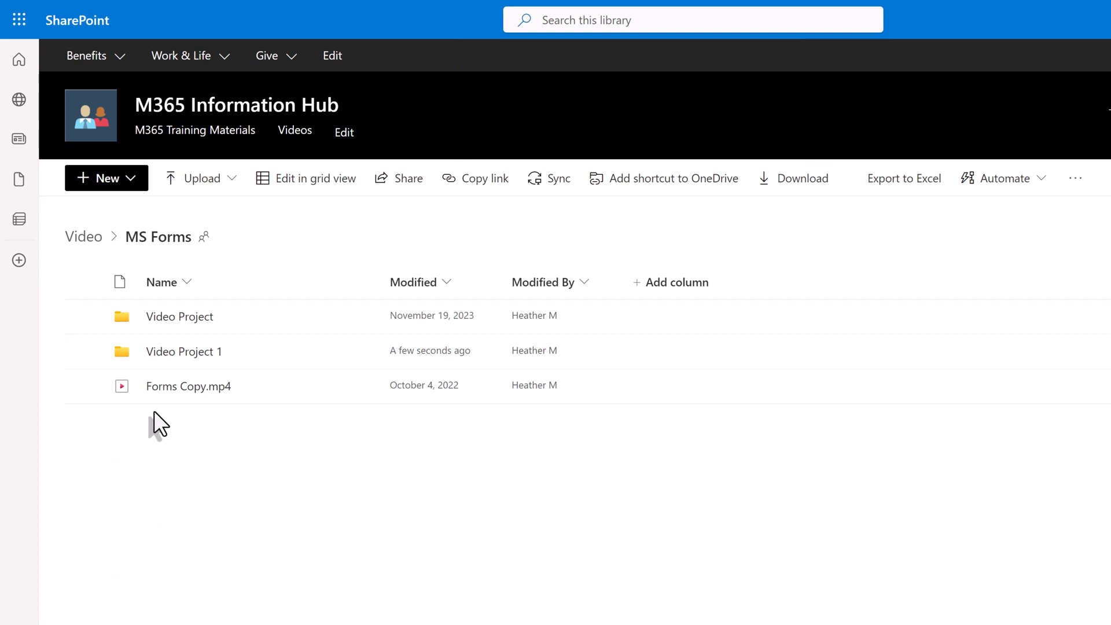
pyautogui.moveTo(284, 409)
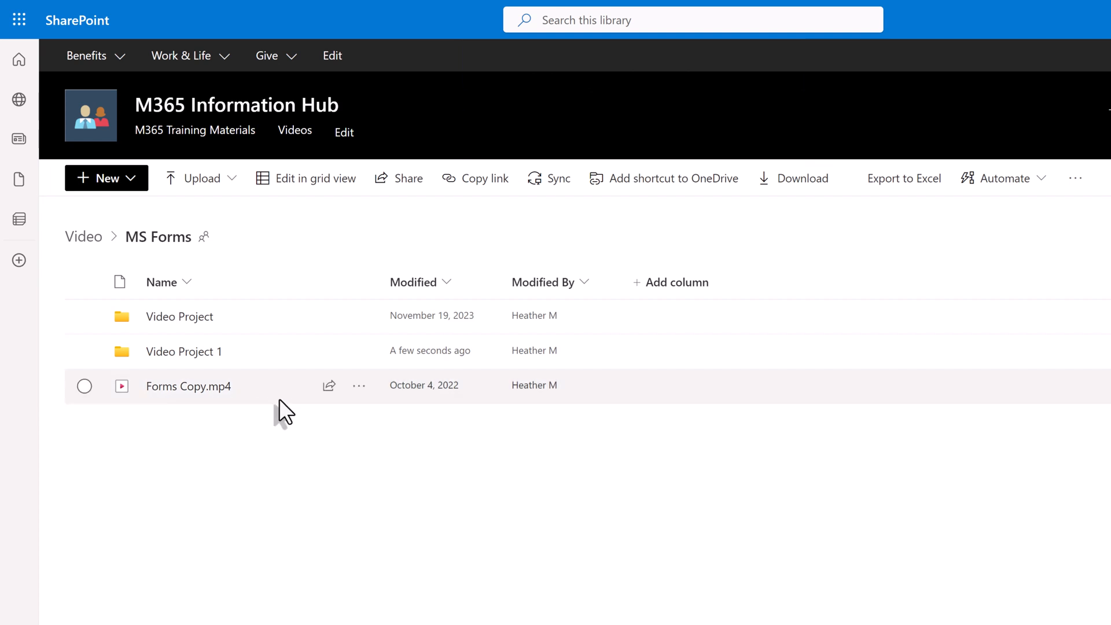
pyautogui.click(359, 386)
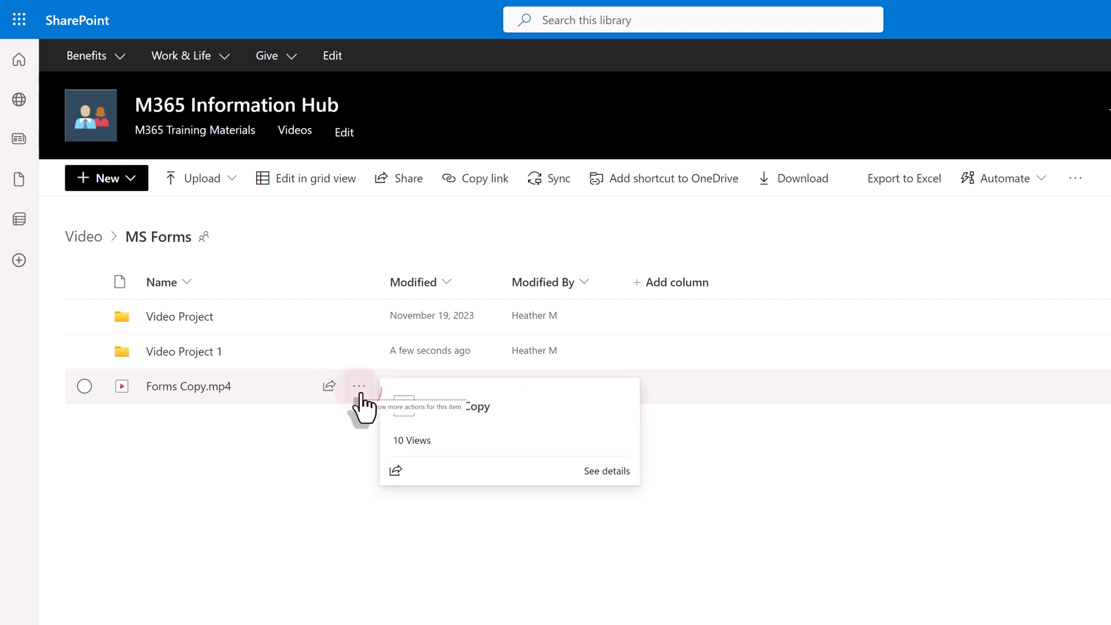
pyautogui.click(359, 387)
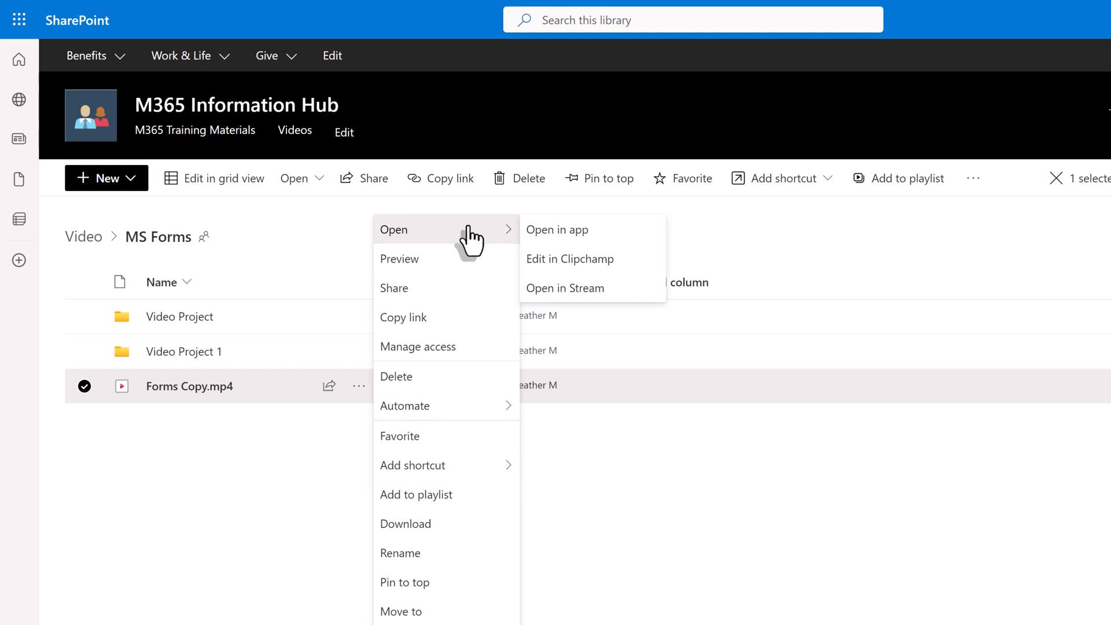
pyautogui.click(569, 258)
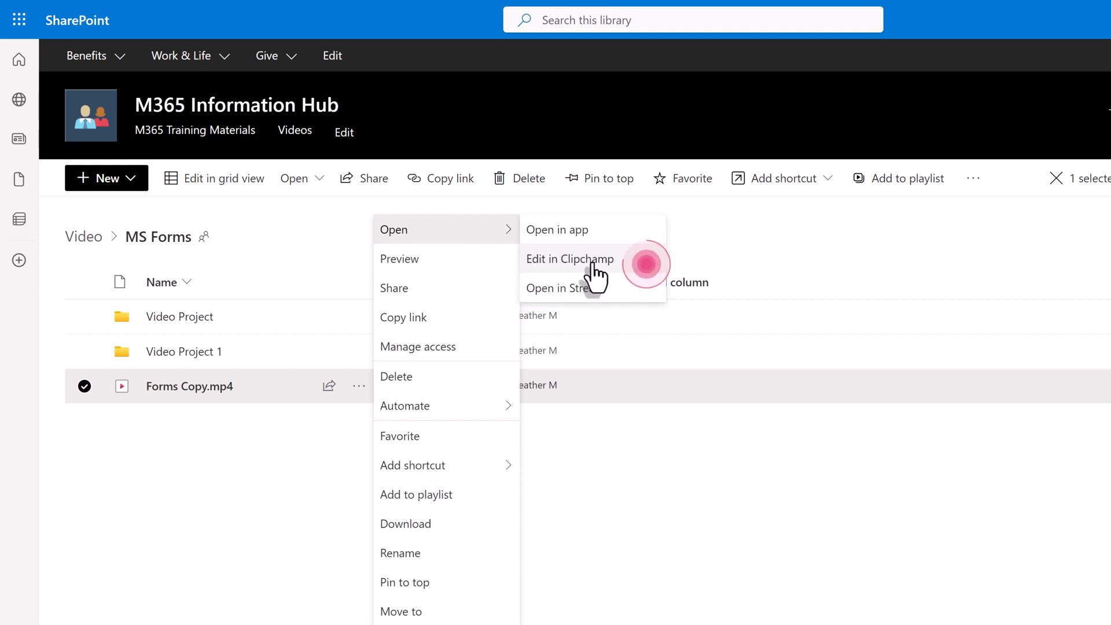
# Edit Forms Copy.mp4 in Clipchamp and select its 02:15.07 clip on the timeline
pyautogui.click(570, 258)
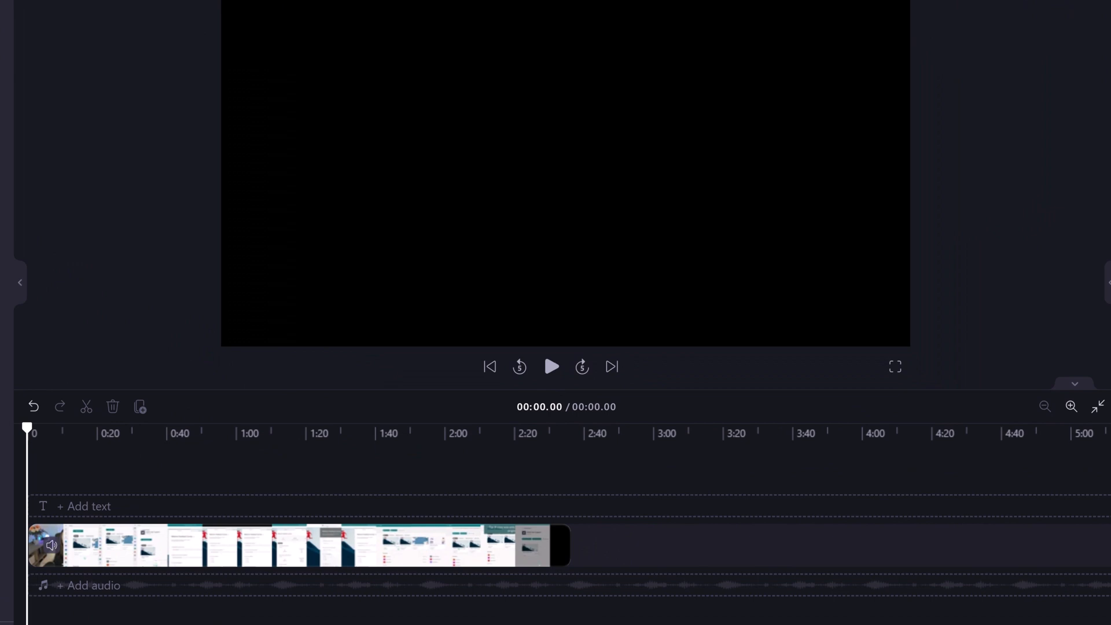
pyautogui.click(284, 546)
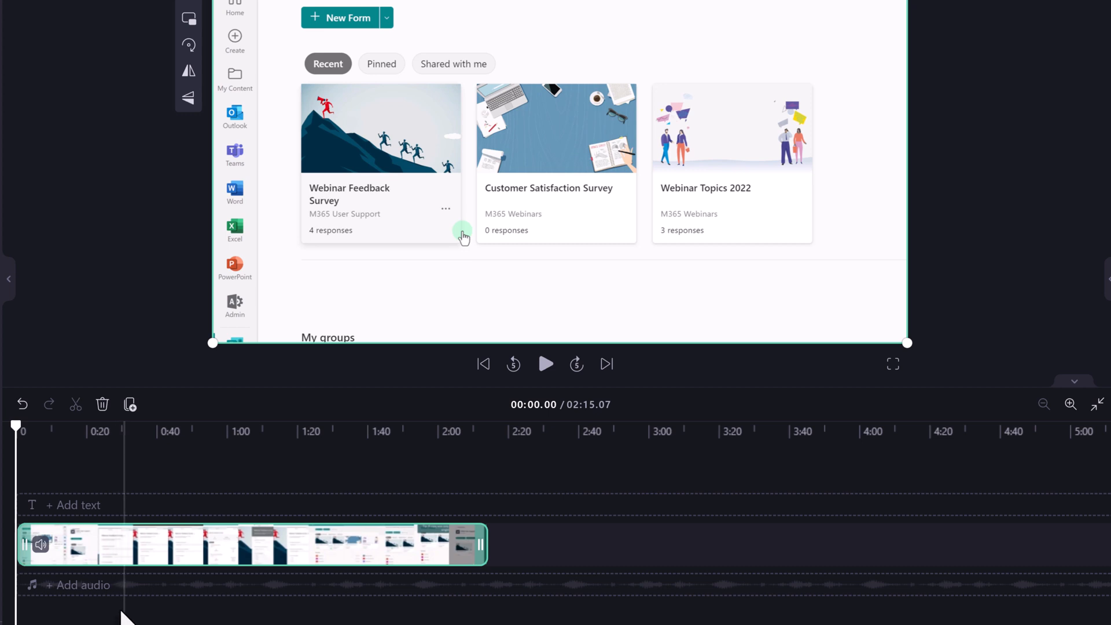
pyautogui.moveTo(17, 432)
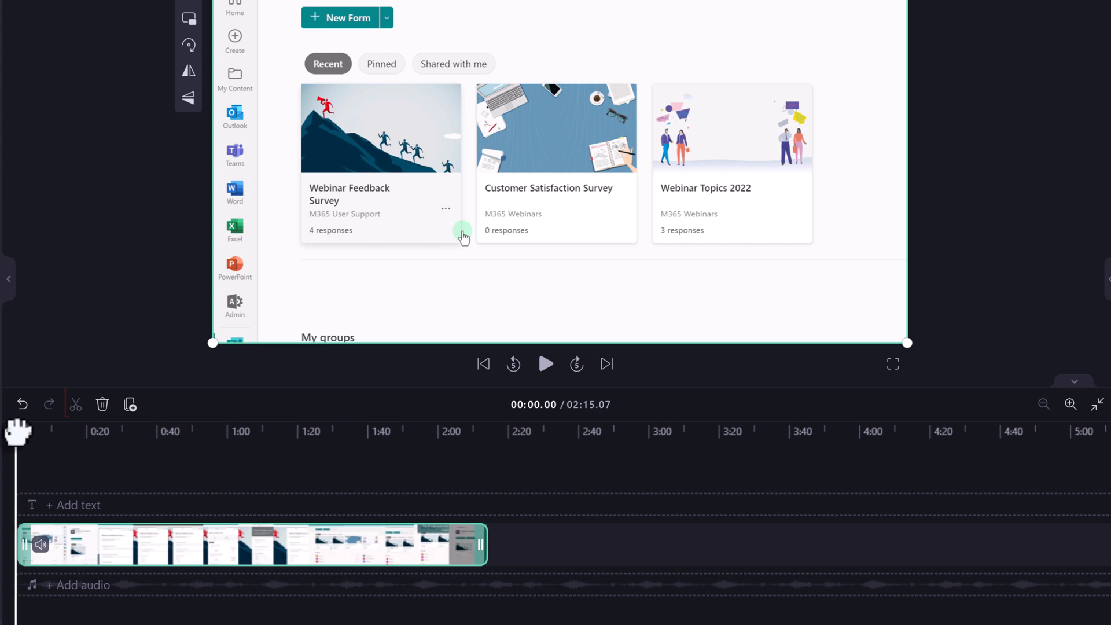
# Split the clip at 01:20.98, trimming the project from 2:15 to 2:00.31
pyautogui.click(77, 404)
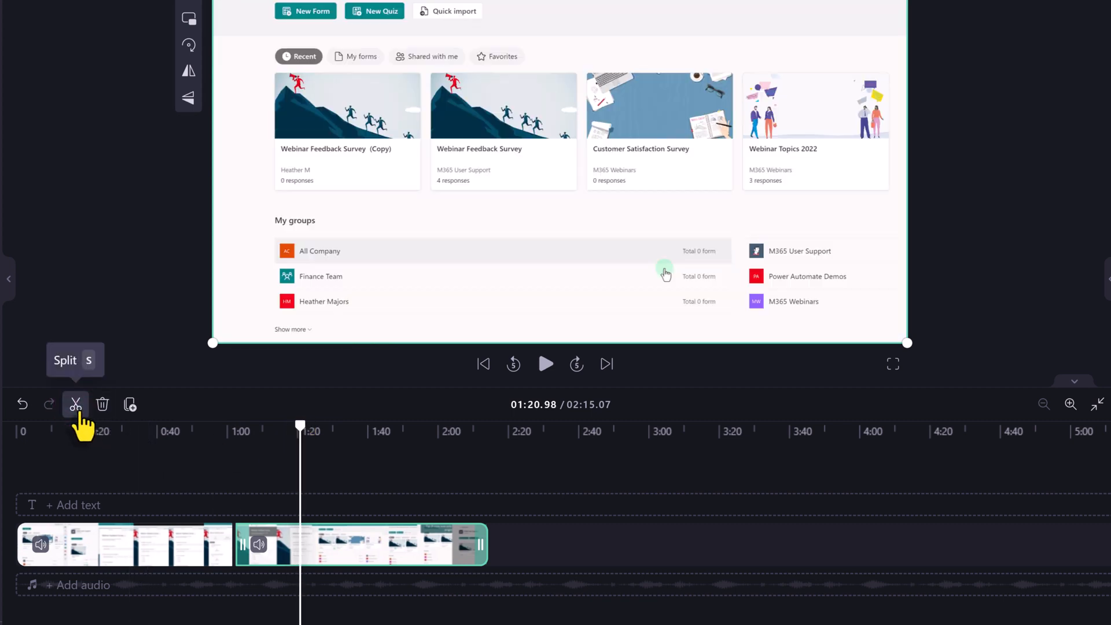
pyautogui.click(76, 404)
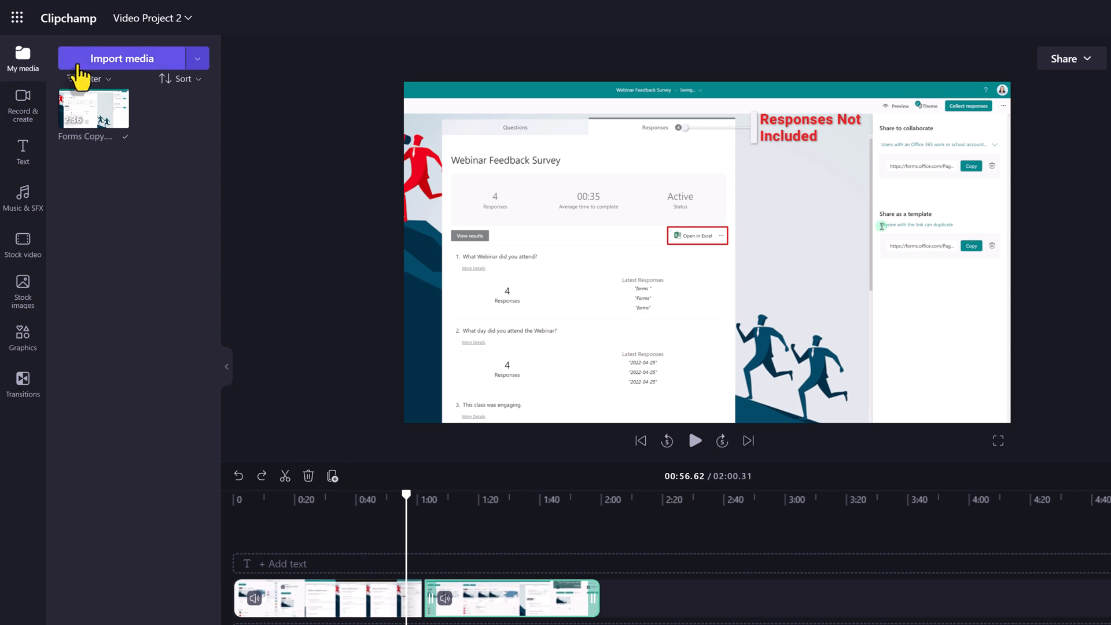
pyautogui.moveTo(204, 67)
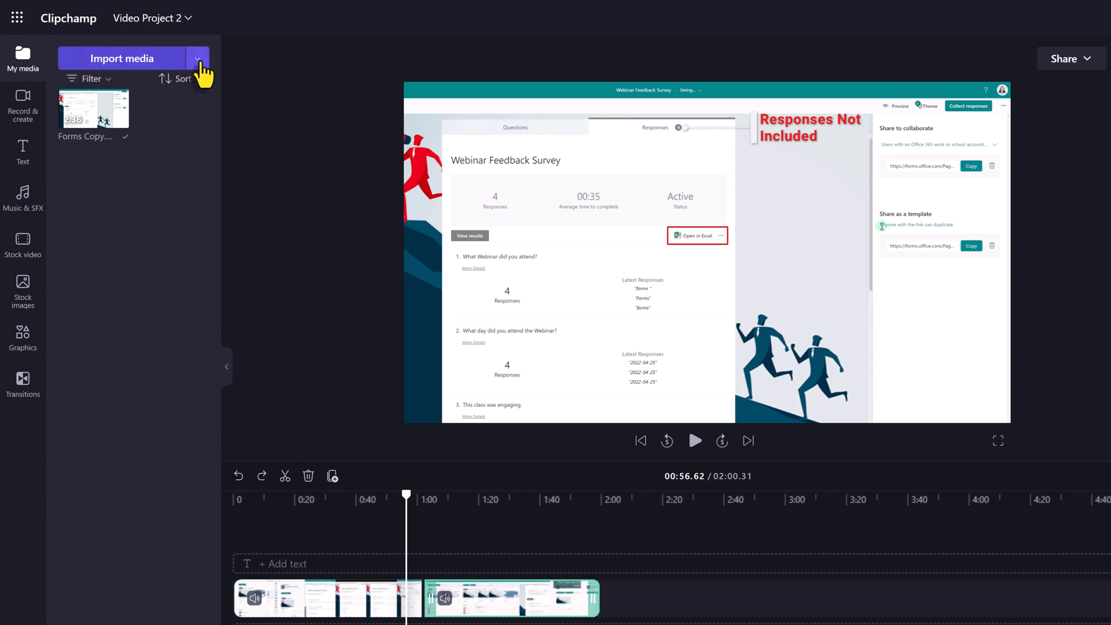
pyautogui.moveTo(213, 70)
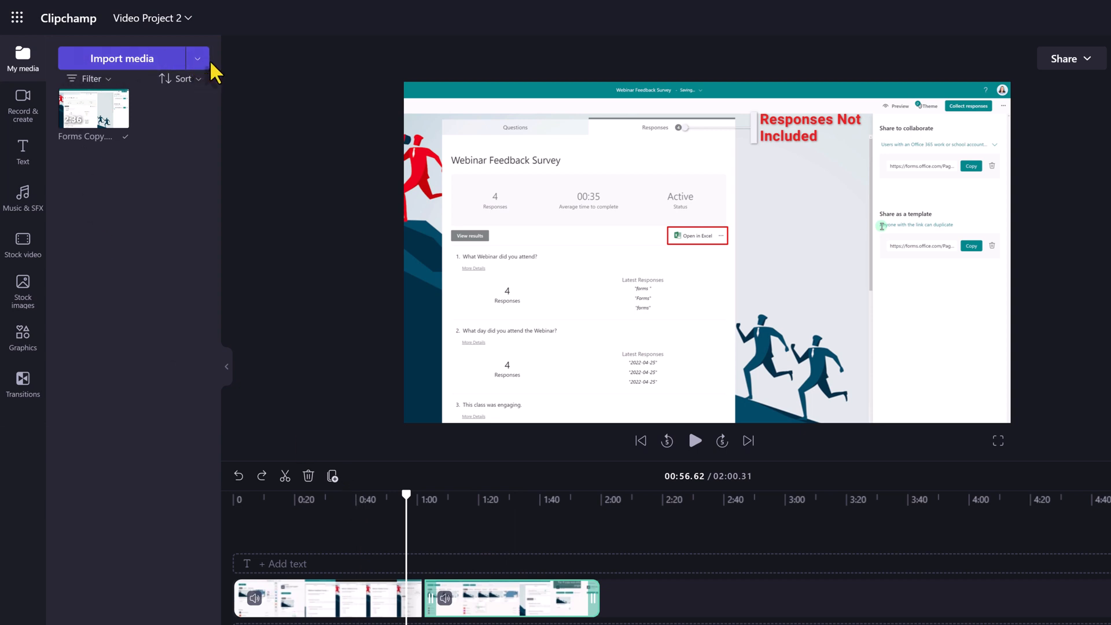
pyautogui.moveTo(24, 107)
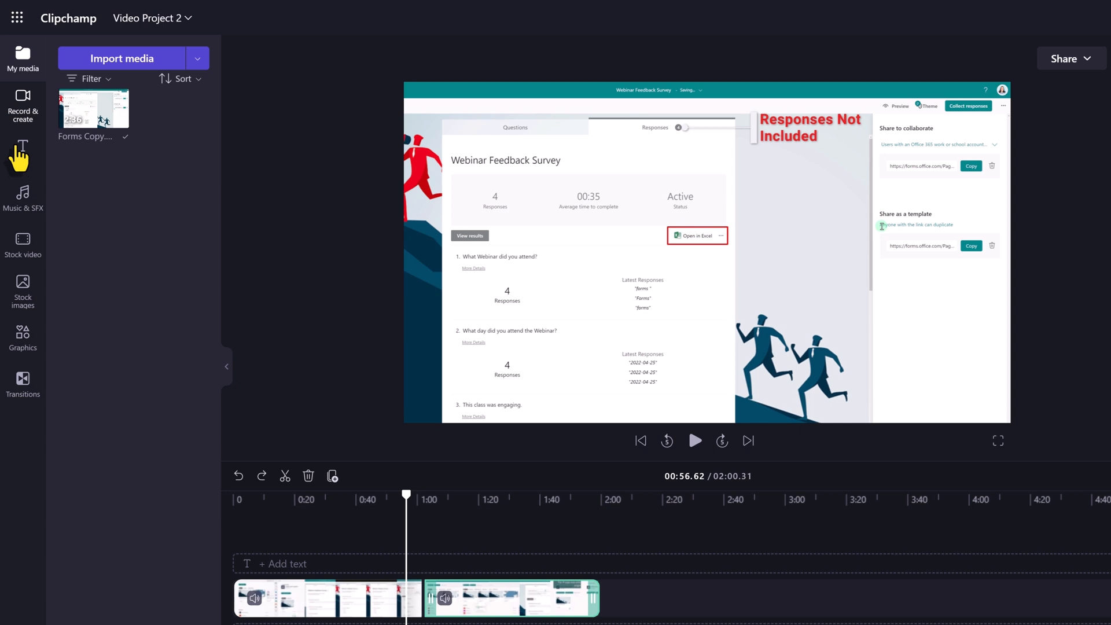
# Browse the Blue stock videos, then show the Add transitions panel
pyautogui.click(23, 247)
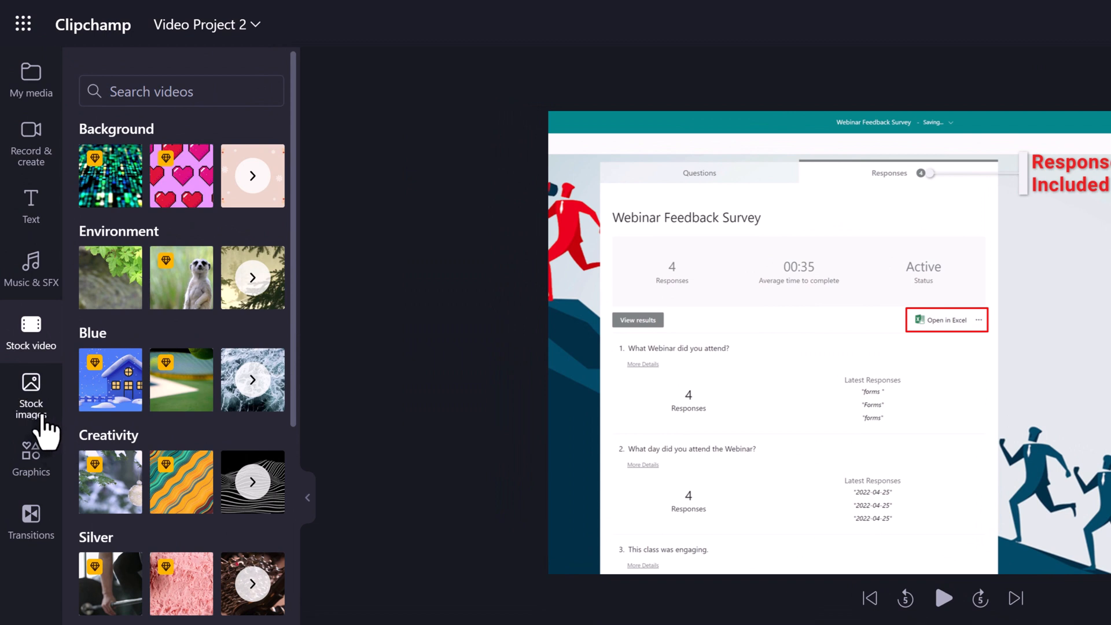
pyautogui.moveTo(14, 425)
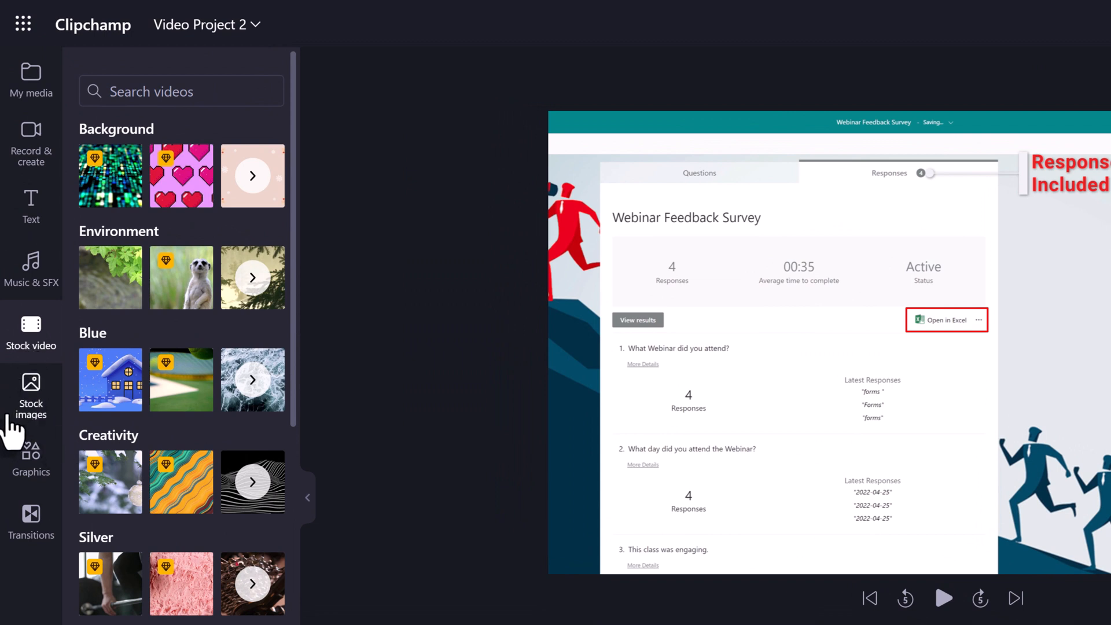
pyautogui.moveTo(110, 380)
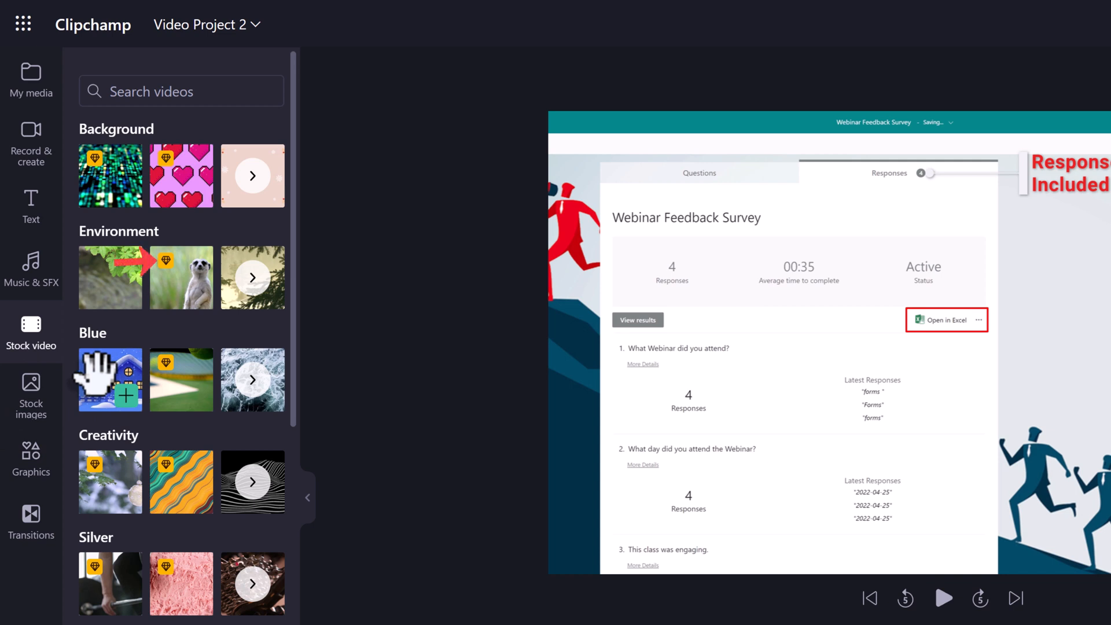
pyautogui.moveTo(252, 380)
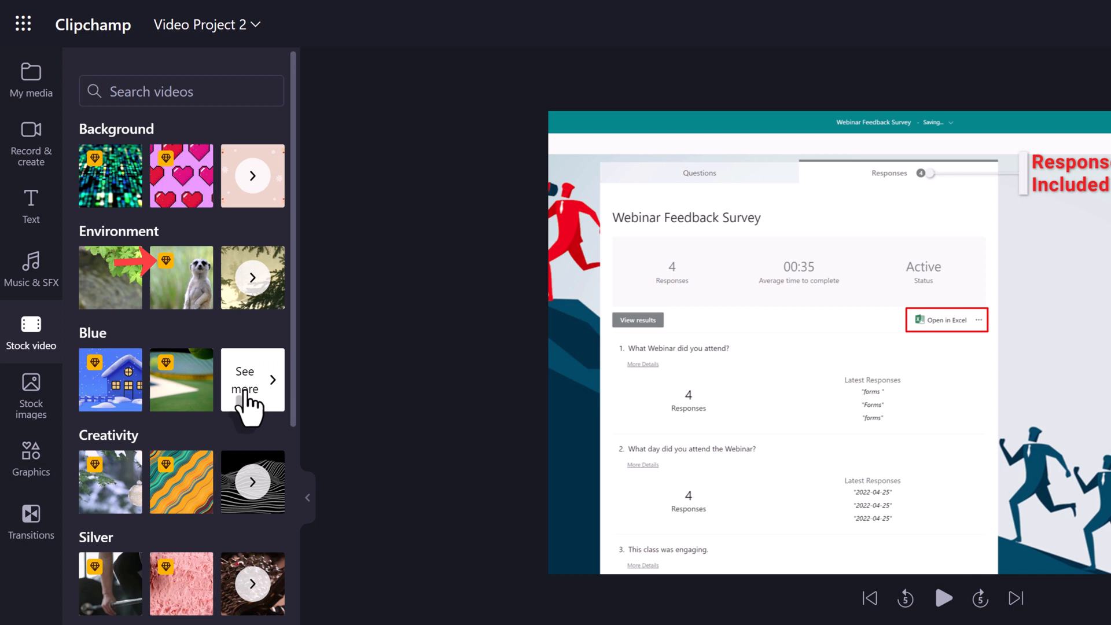
pyautogui.click(253, 379)
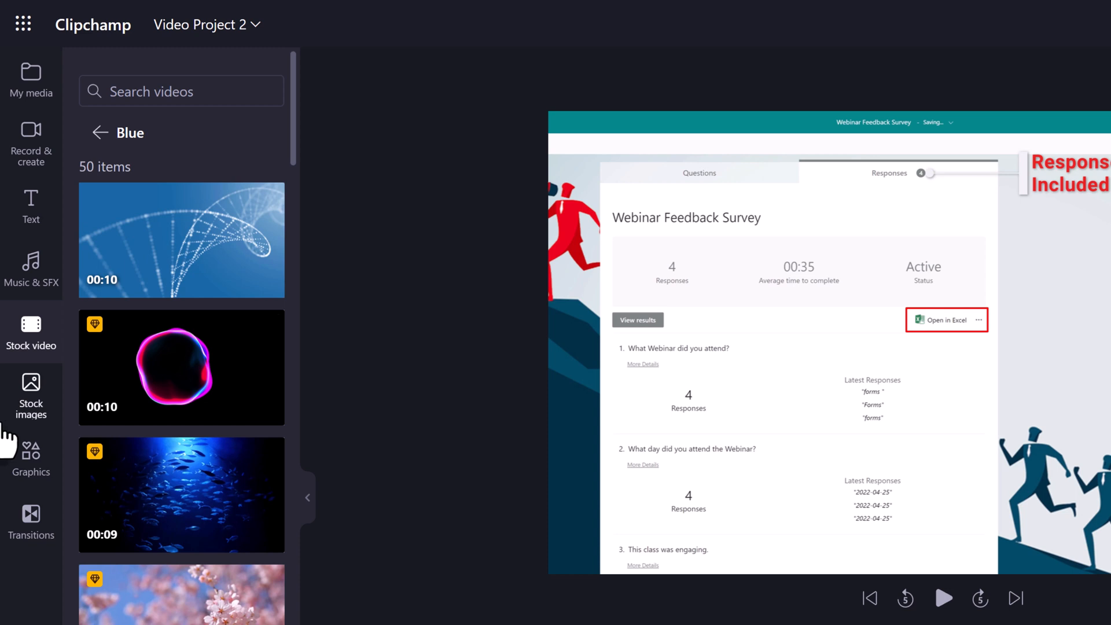
pyautogui.moveTo(63, 170)
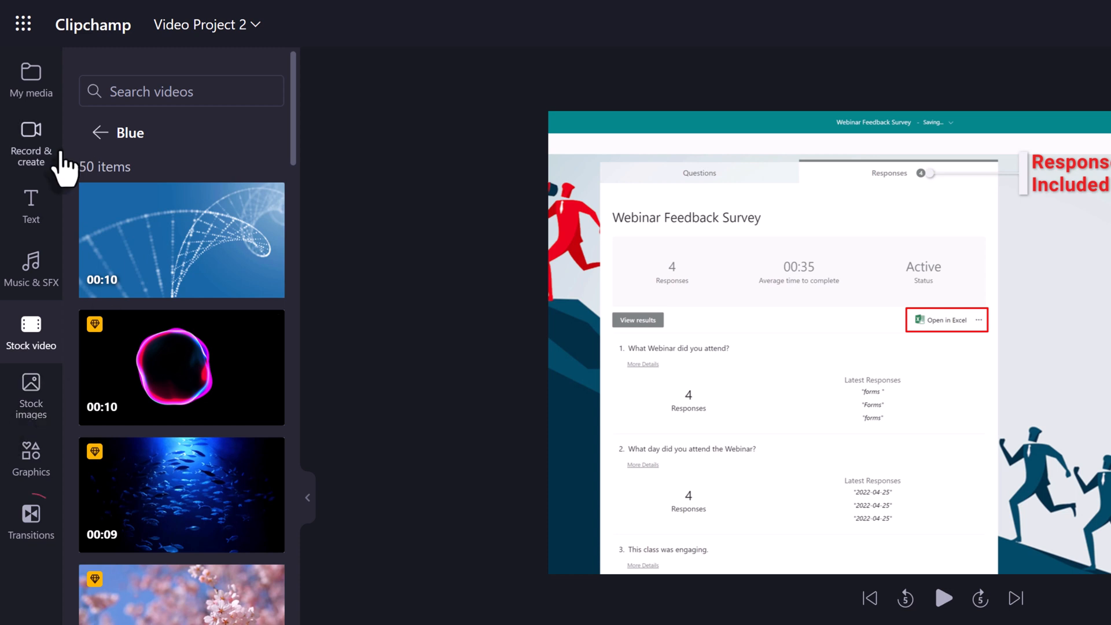
pyautogui.click(31, 520)
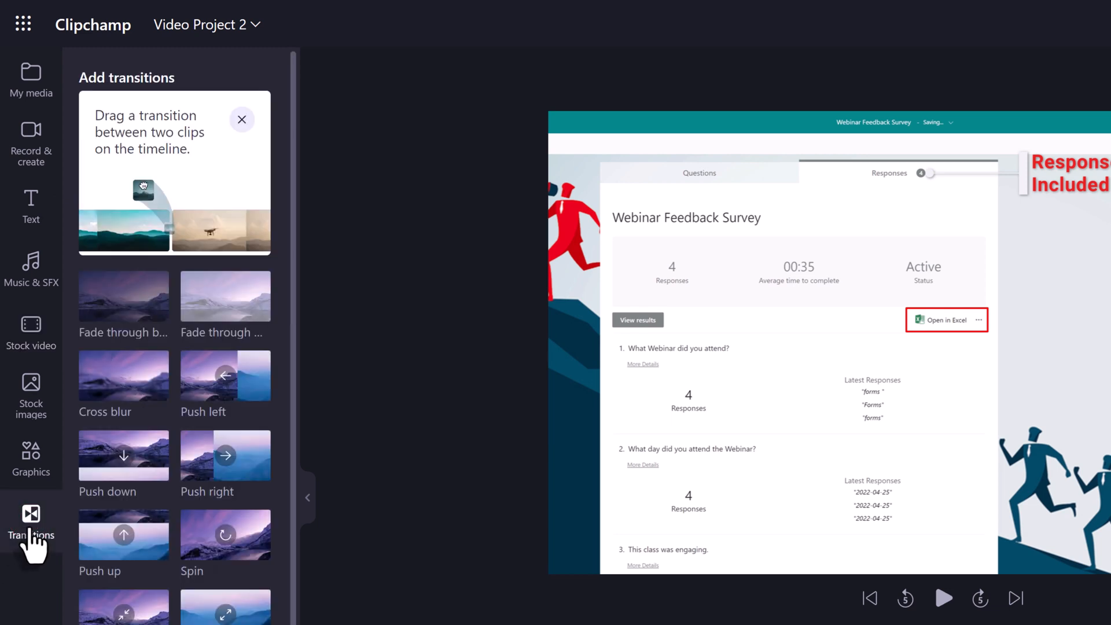
pyautogui.moveTo(67, 541)
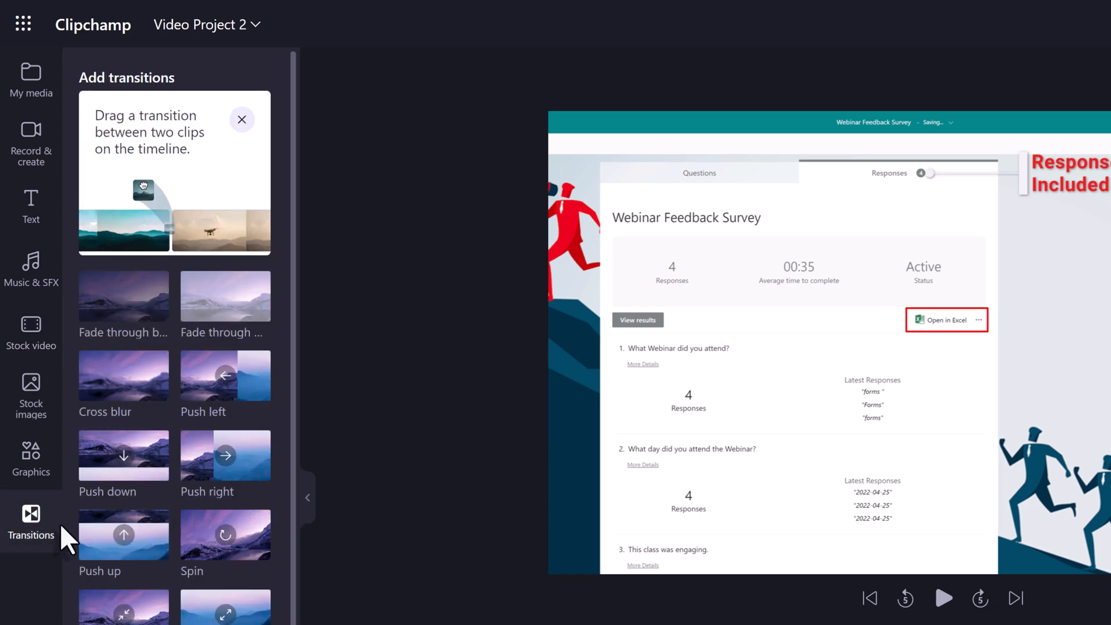
pyautogui.moveTo(123, 296)
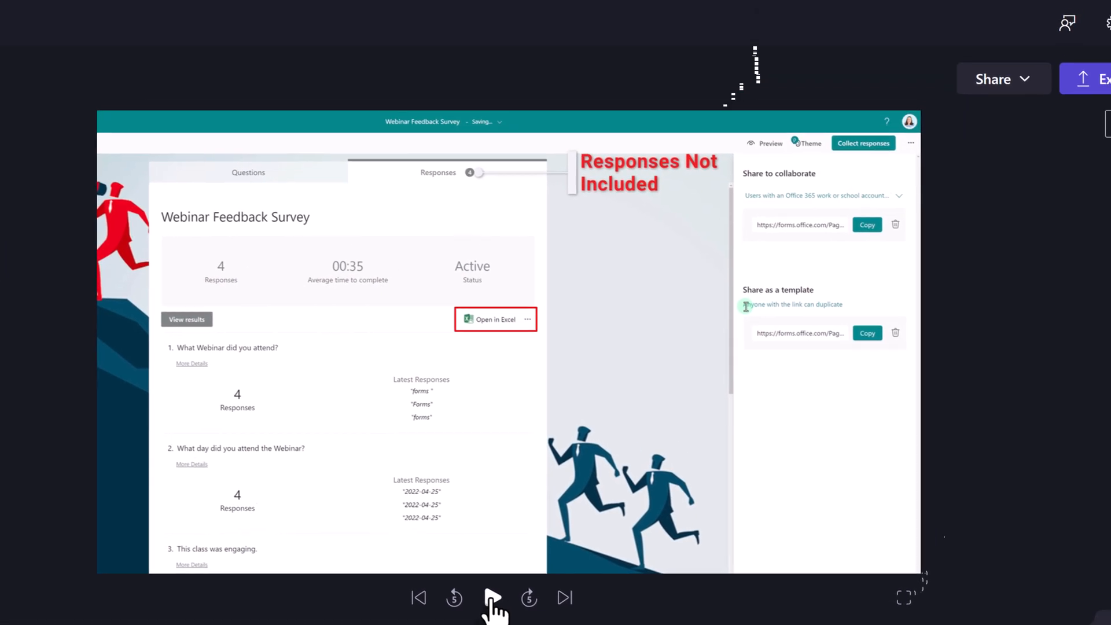
# Preview the edited video, pause it, and collapse the media library panel
pyautogui.click(492, 597)
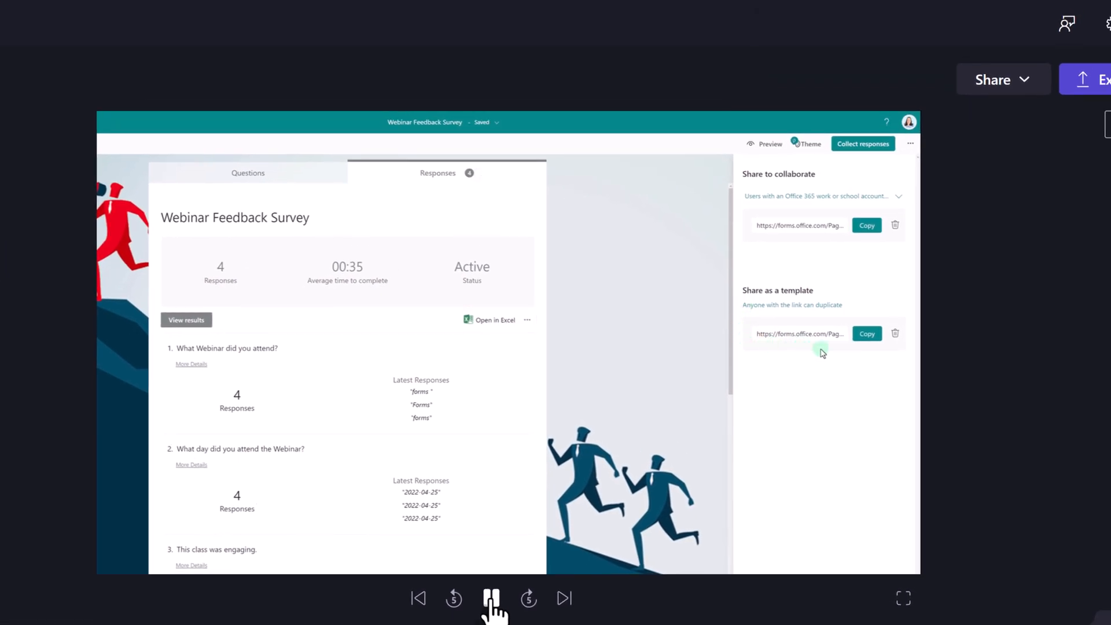
pyautogui.click(867, 333)
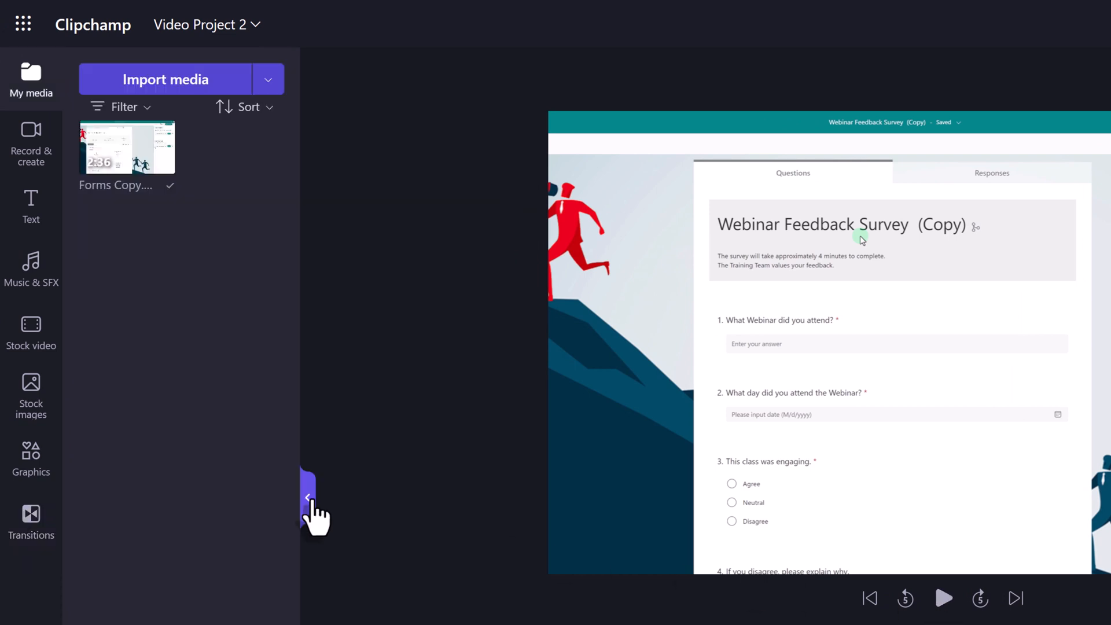
pyautogui.click(308, 497)
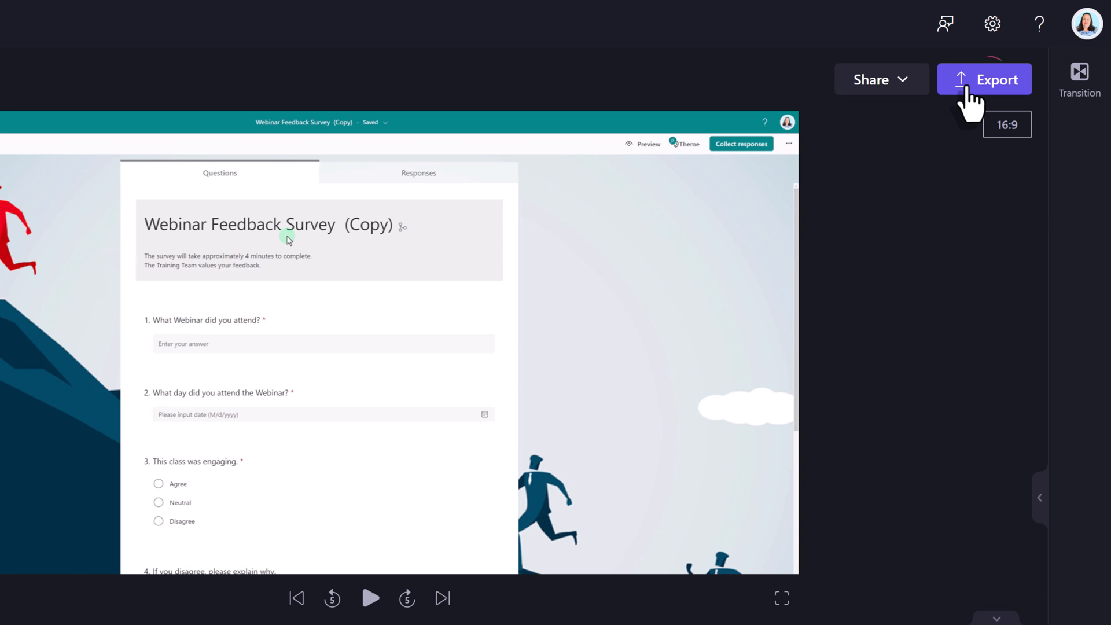
# Begin the export and rename the output file to Forms v2
pyautogui.click(984, 79)
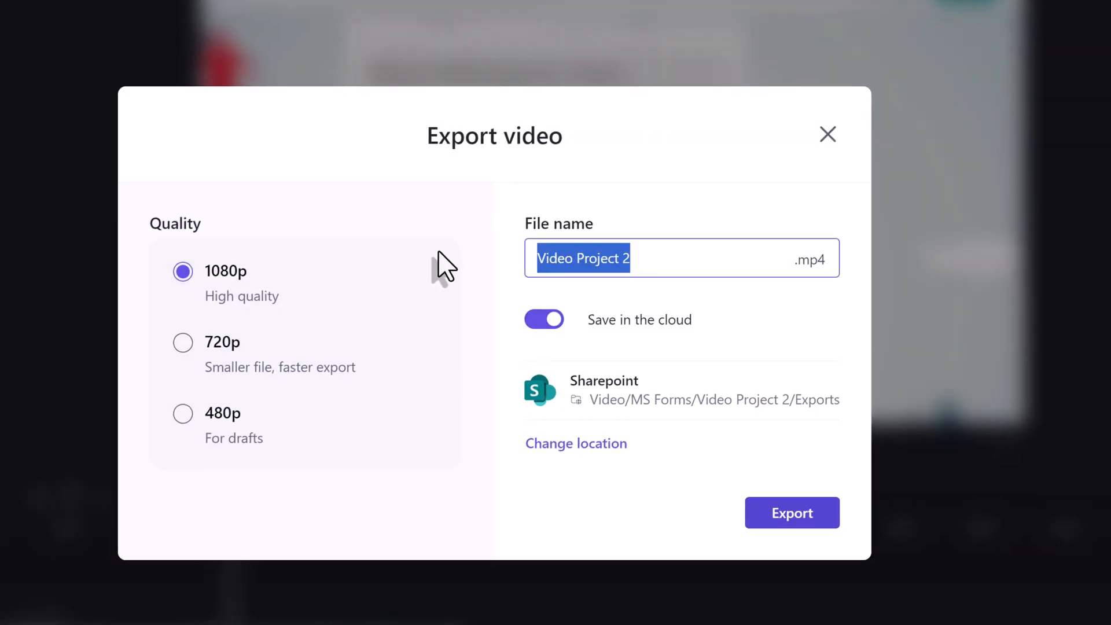
pyautogui.write('Forms v2')
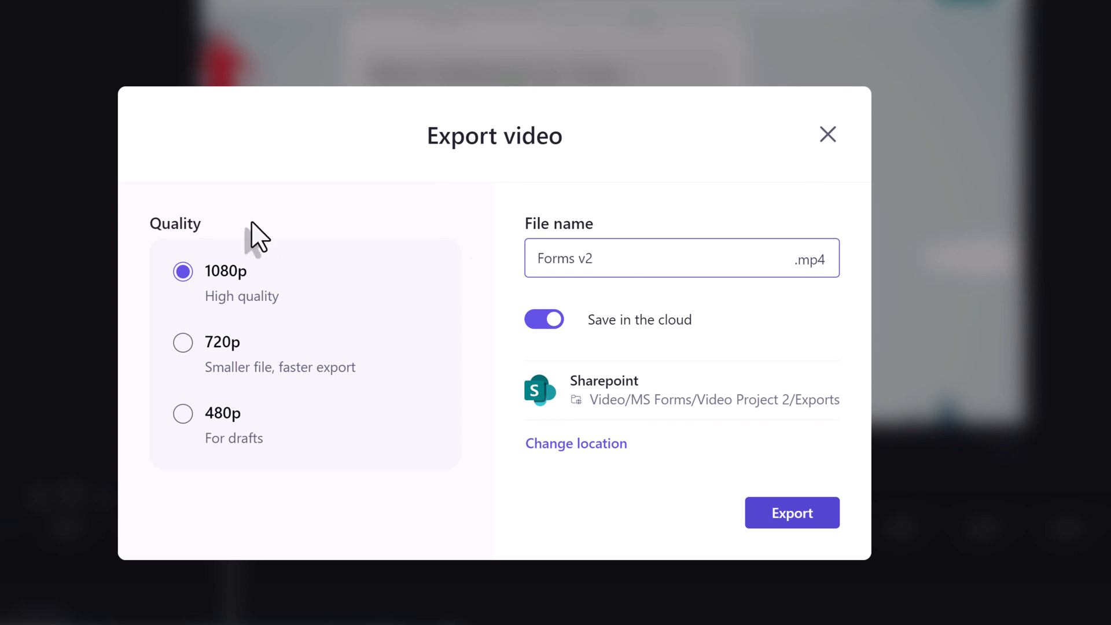
pyautogui.moveTo(167, 237)
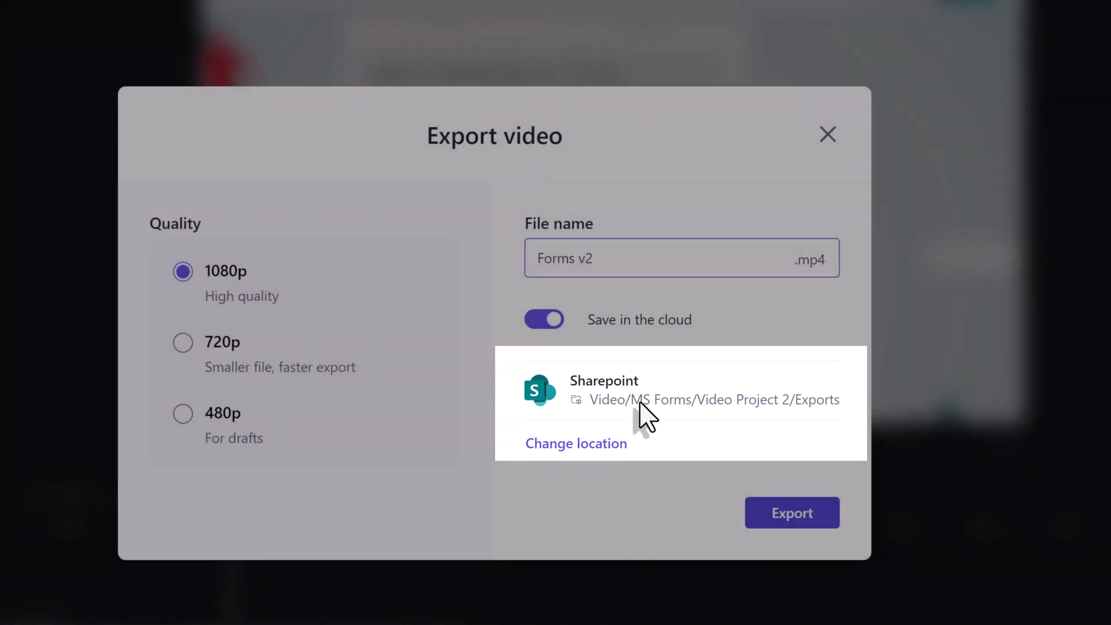
# Change the save location to Video > MS Forms > Video Project 2 on SharePoint
pyautogui.click(575, 443)
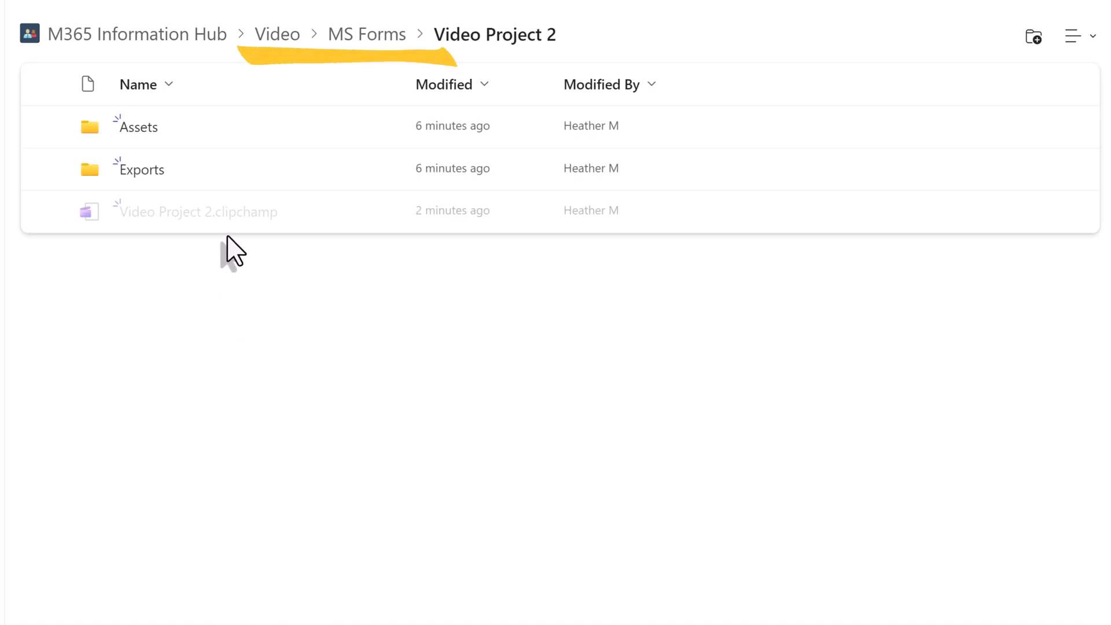
pyautogui.moveTo(367, 34)
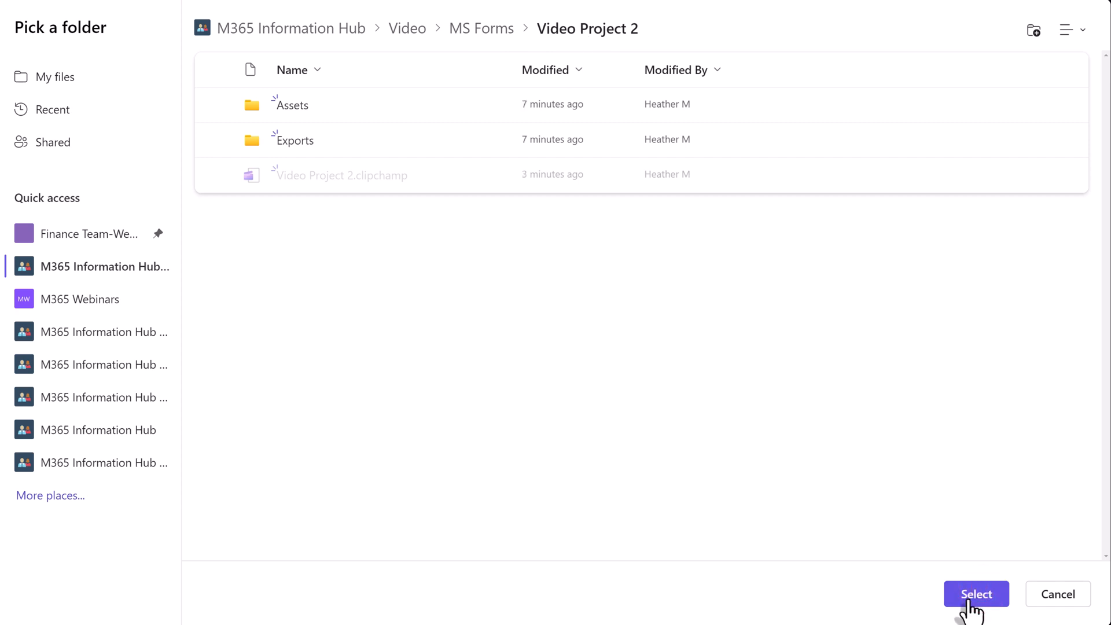
pyautogui.click(976, 594)
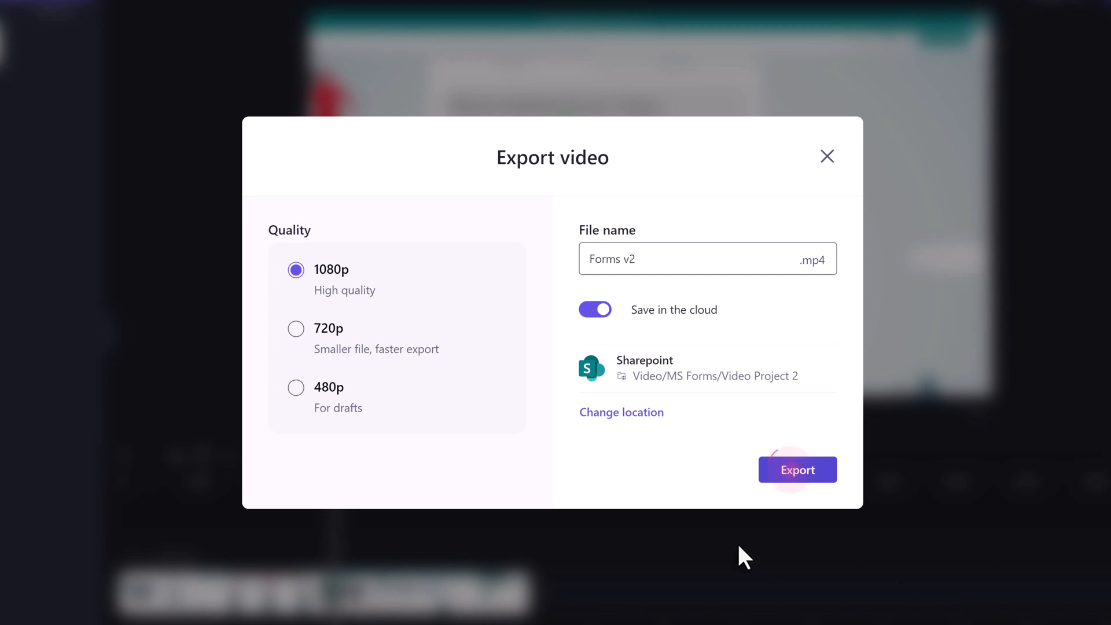
# Export Forms v2.mp4 at 1080p, producing a 2:00, 25.24 MB video
pyautogui.click(798, 468)
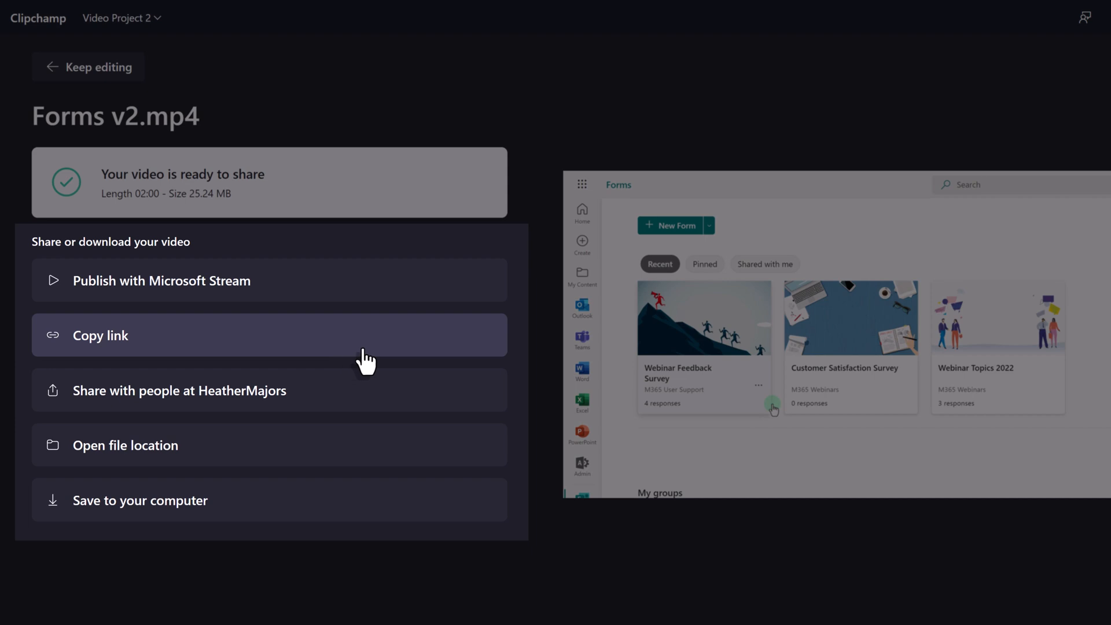
pyautogui.moveTo(254, 297)
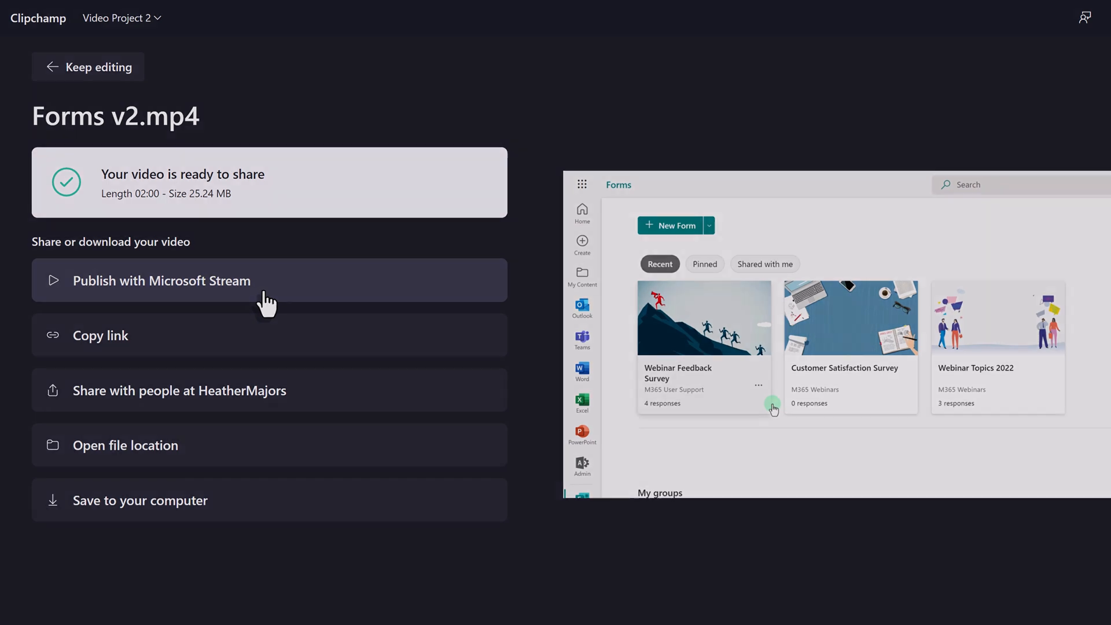
# View the Video Project 2 folder in SharePoint with the exported Forms v2.mp4
pyautogui.click(125, 445)
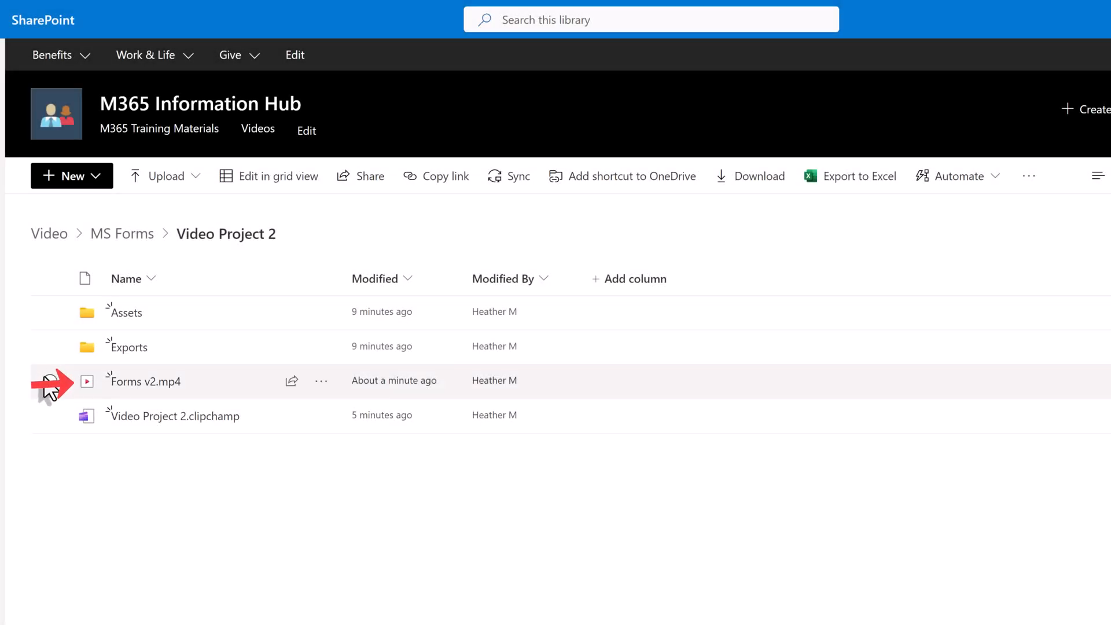
pyautogui.moveTo(53, 425)
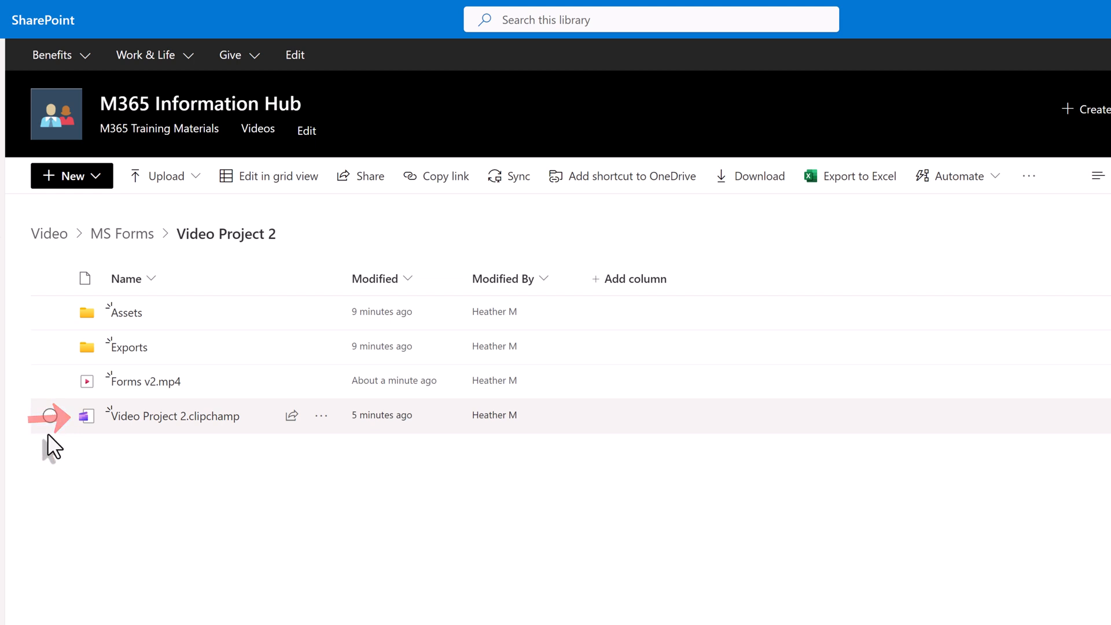
pyautogui.moveTo(144, 397)
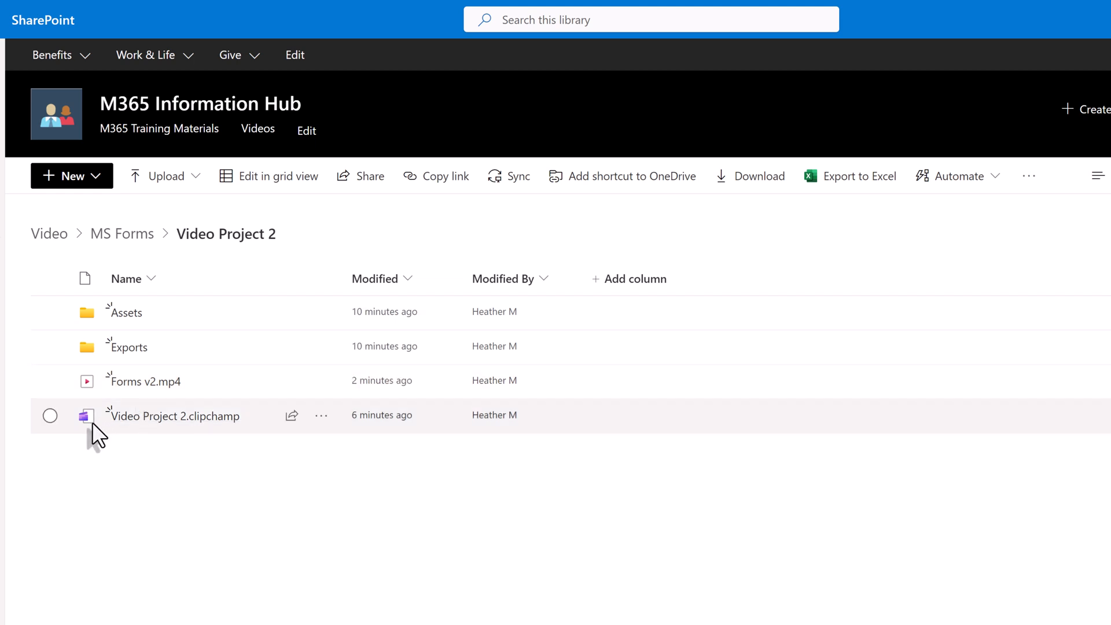
pyautogui.moveTo(189, 551)
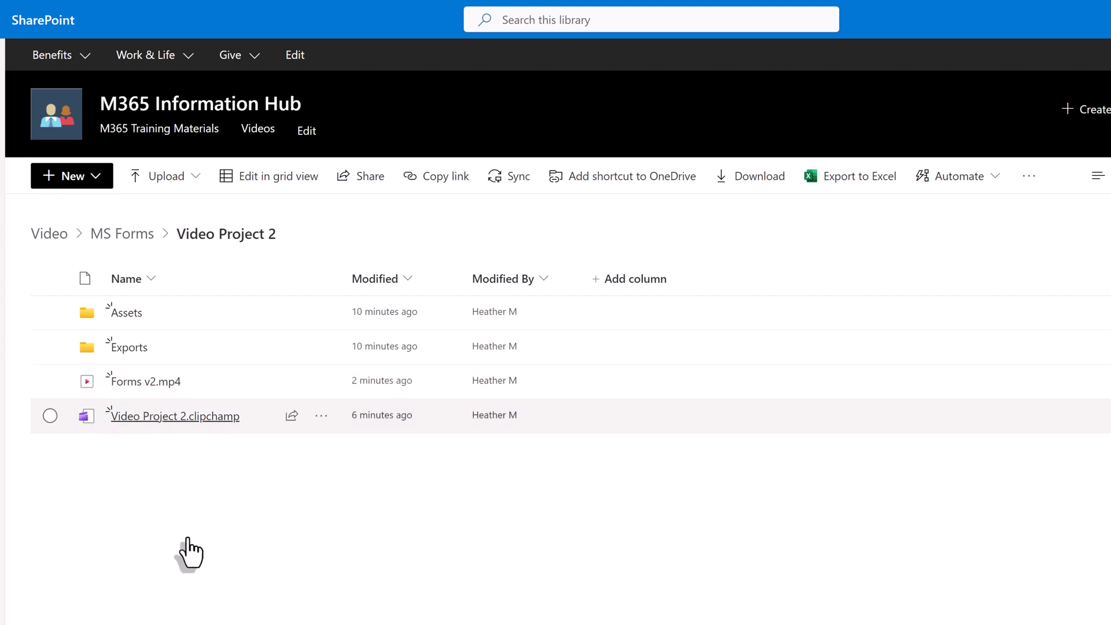
pyautogui.moveTo(181, 618)
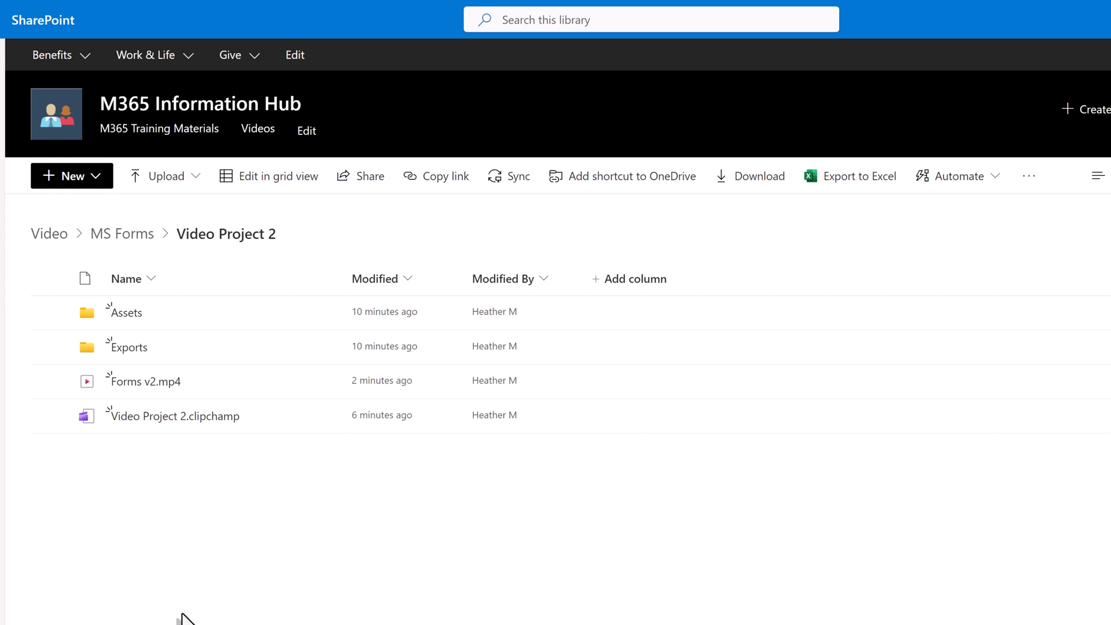